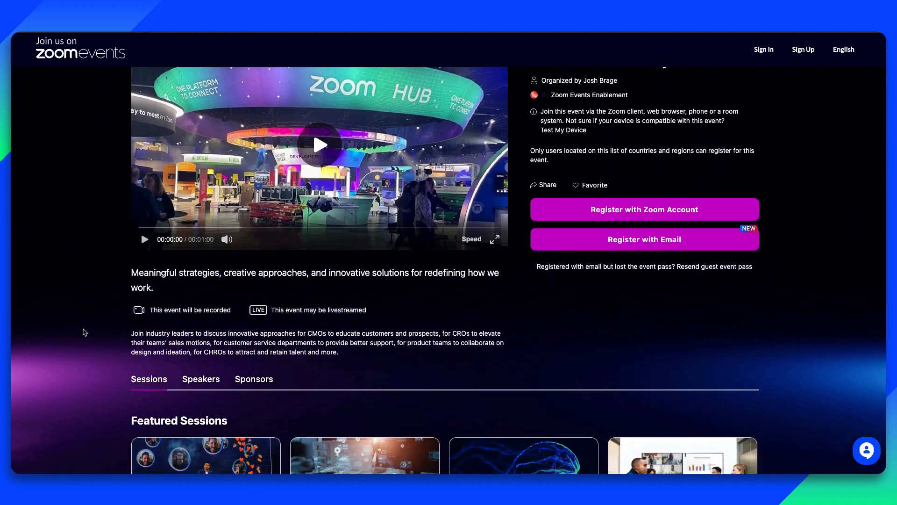
Review the Vision and Product Keynote details, then browse the Speakers and Sponsors tabs.
{"action": "left_click", "coordinate": [204, 271]}
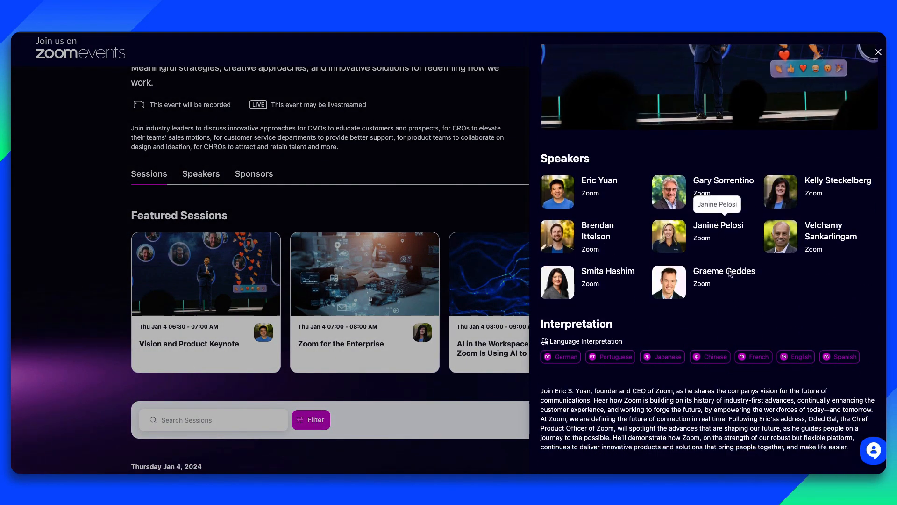
{"action": "left_click", "coordinate": [879, 51]}
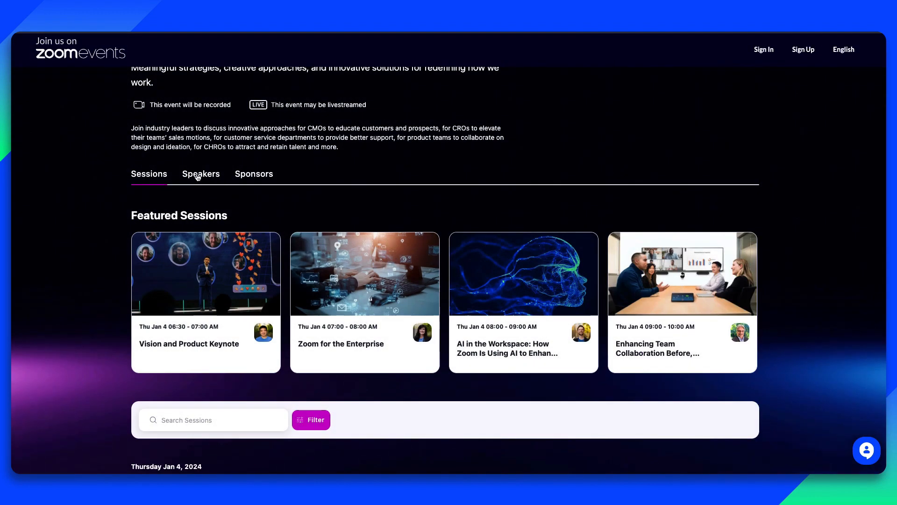
{"action": "left_click", "coordinate": [201, 174]}
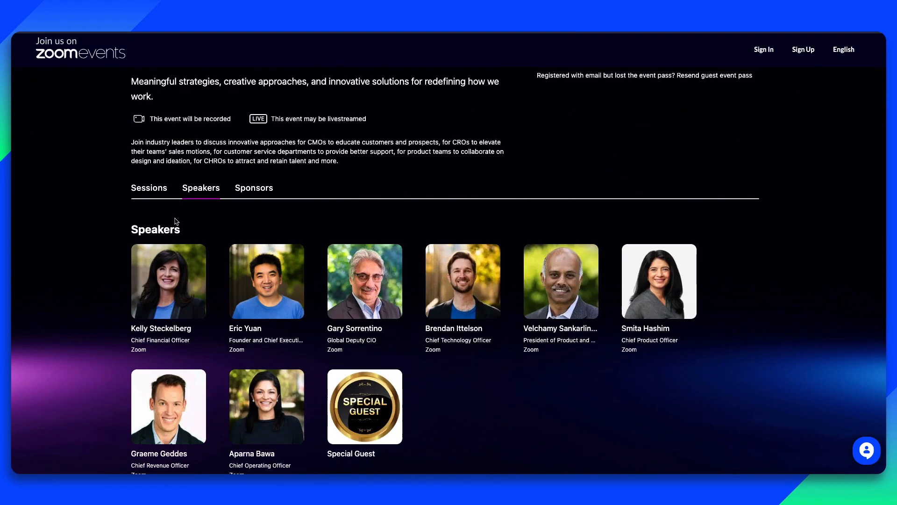
{"action": "left_click", "coordinate": [254, 188]}
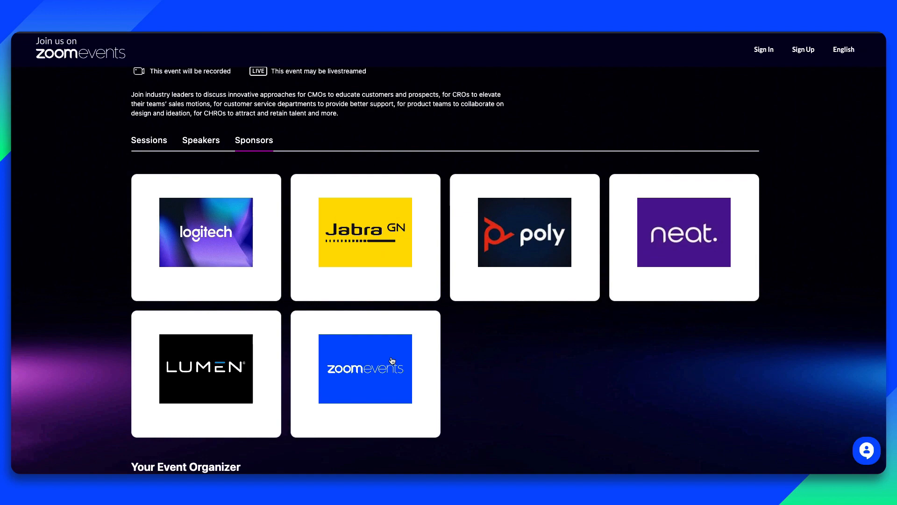
{"action": "left_click", "coordinate": [365, 368]}
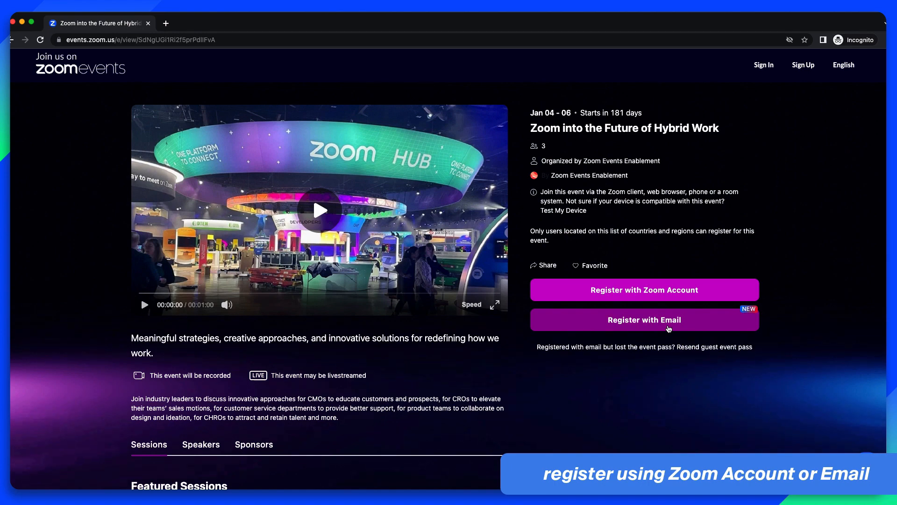
Register by email with a verification code, organization Zoom, and marketing consent ticked.
{"action": "left_click", "coordinate": [643, 319]}
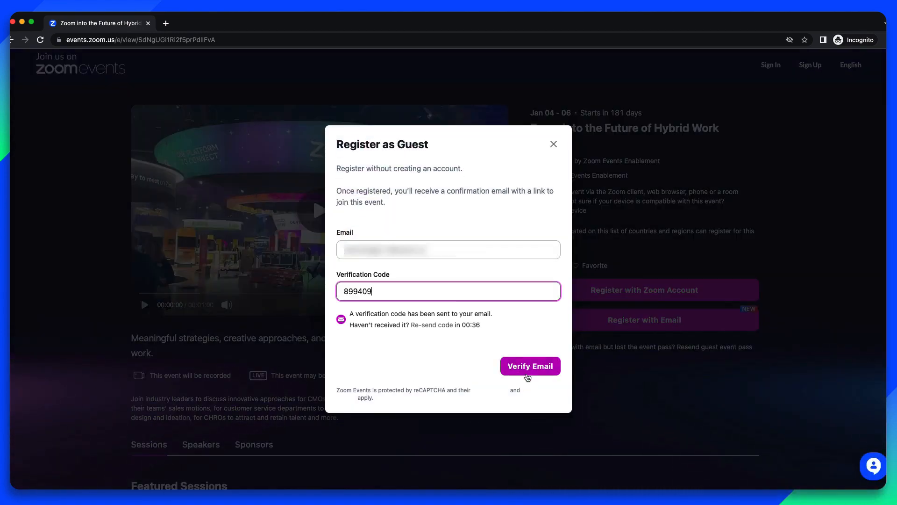
{"action": "left_click", "coordinate": [529, 365]}
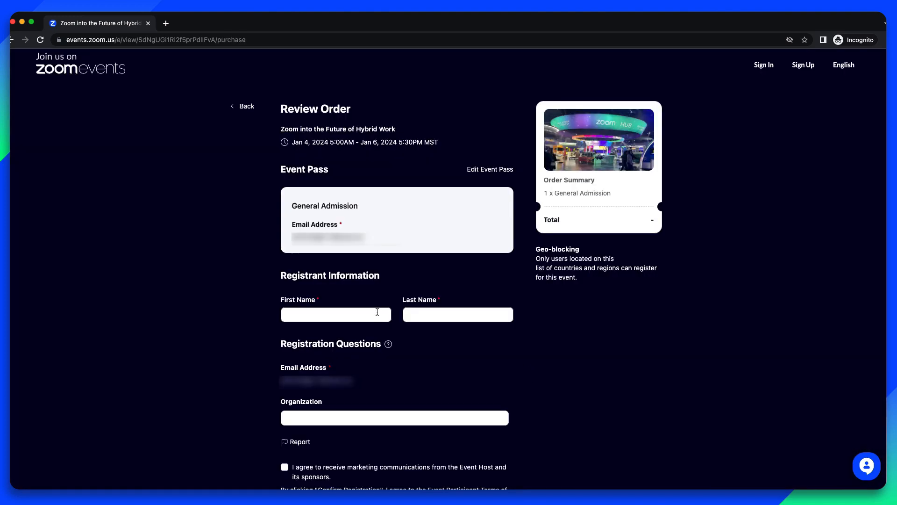
{"action": "type", "text": "Zoom"}
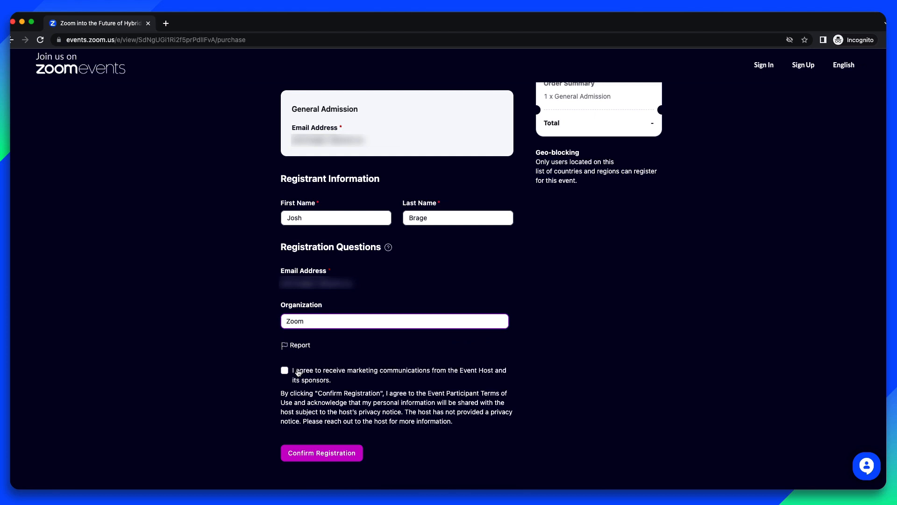
{"action": "left_click", "coordinate": [285, 369]}
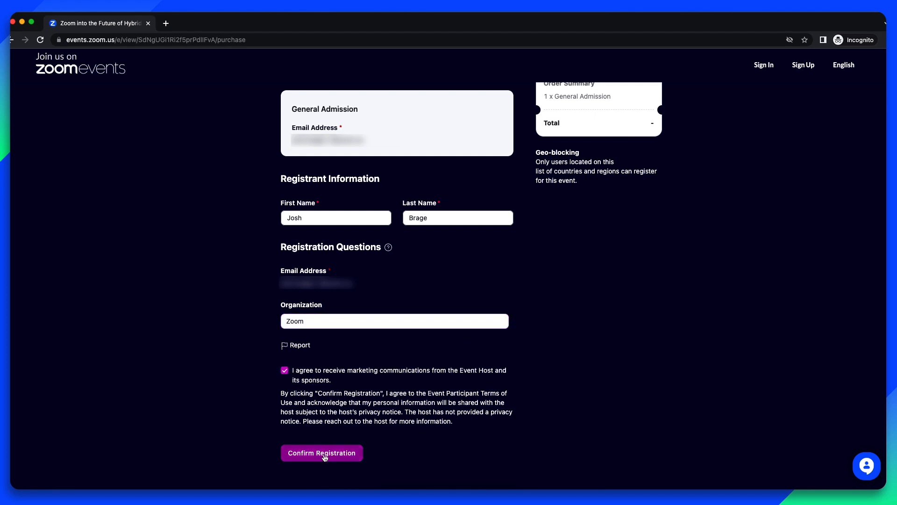
{"action": "left_click", "coordinate": [321, 453]}
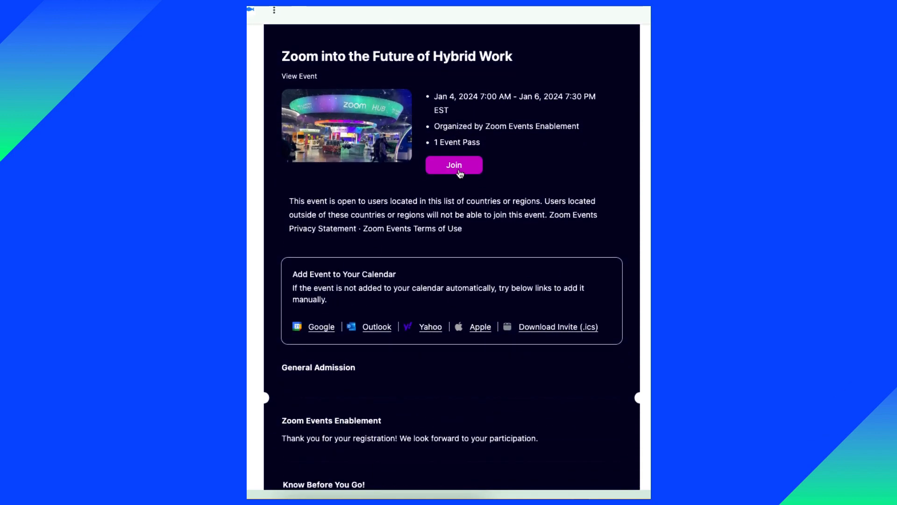
Join from the confirmation email and dismiss the guest profile welcome dialog.
{"action": "left_click", "coordinate": [454, 165]}
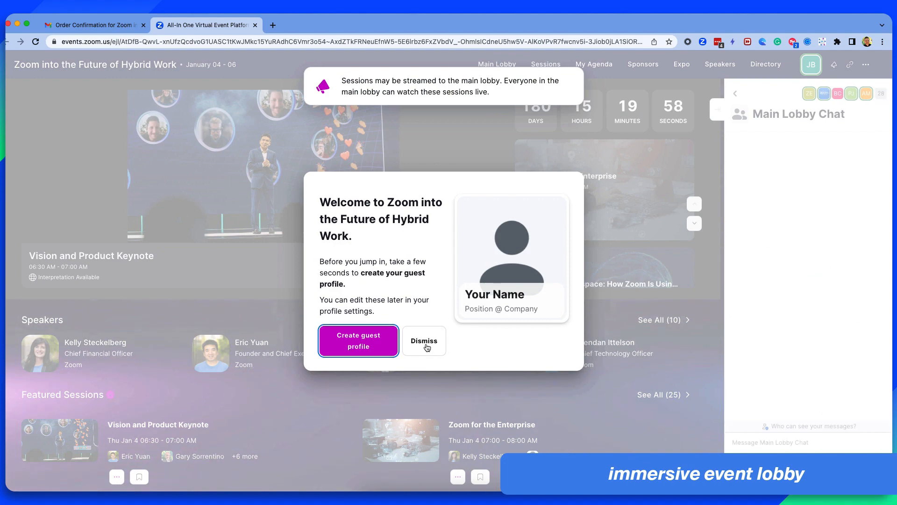
{"action": "left_click", "coordinate": [423, 341]}
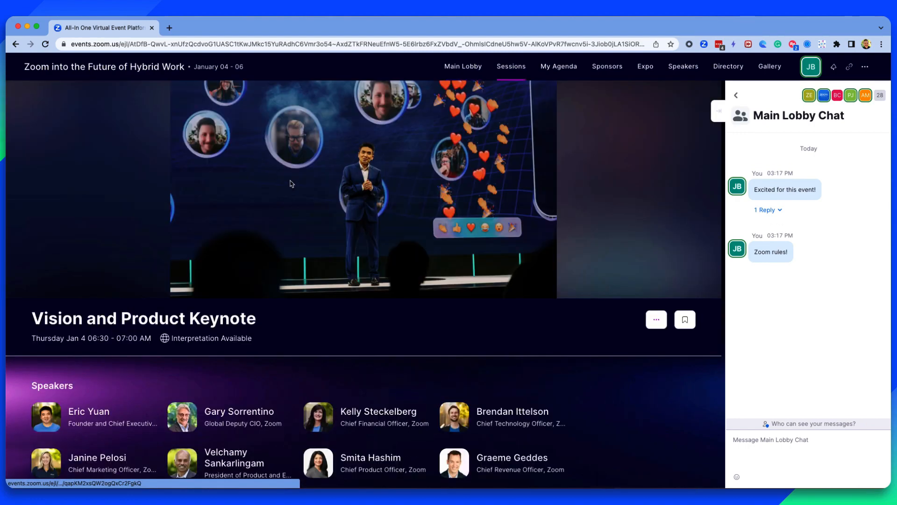
Play and then pause the Zoomtopia 2022 Highlights video in the Gallery.
{"action": "scroll", "scroll_direction": "down", "scroll_amount": 3}
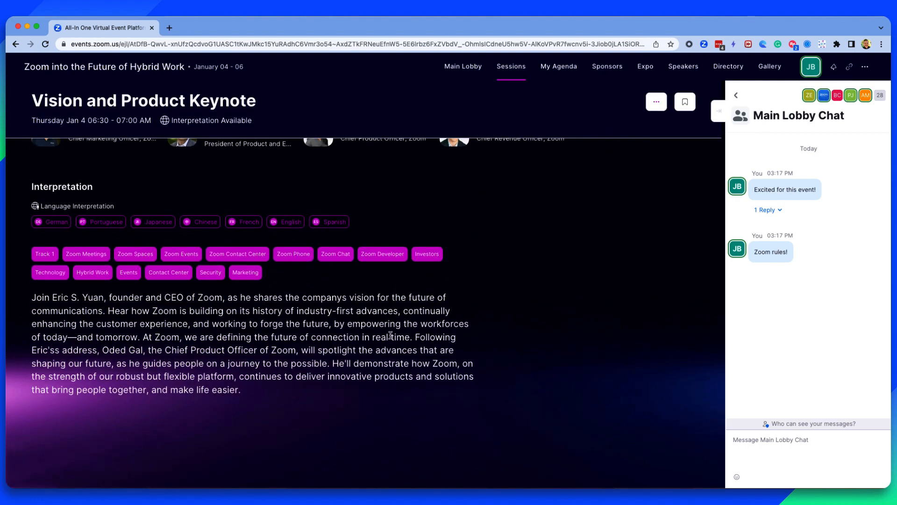
{"action": "left_click", "coordinate": [768, 66]}
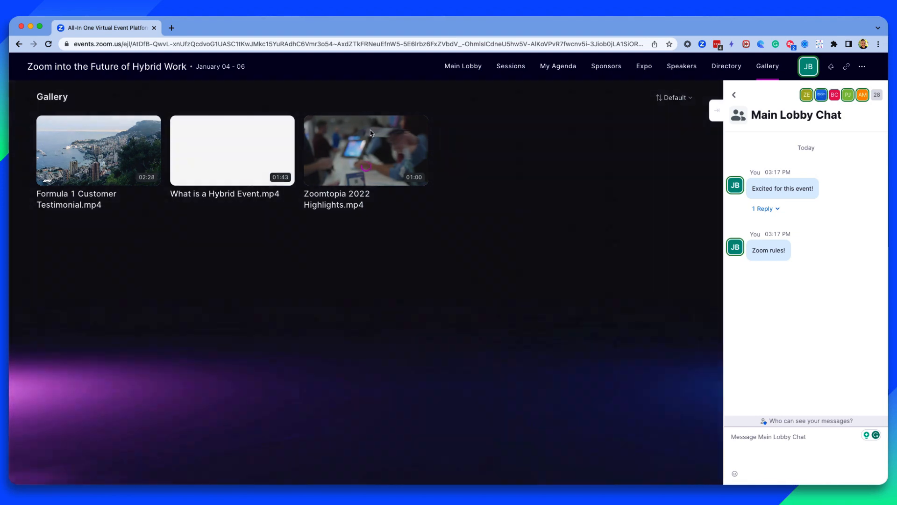
{"action": "left_click", "coordinate": [365, 150]}
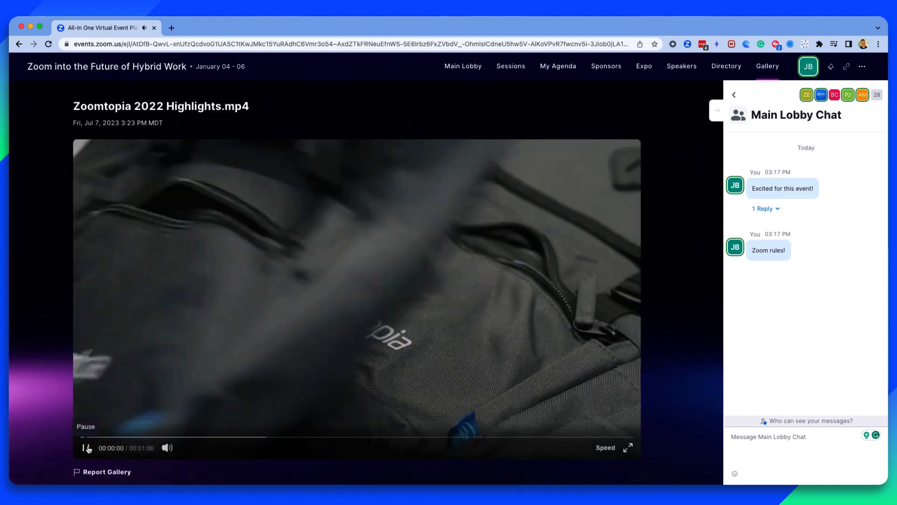
{"action": "left_click", "coordinate": [510, 66]}
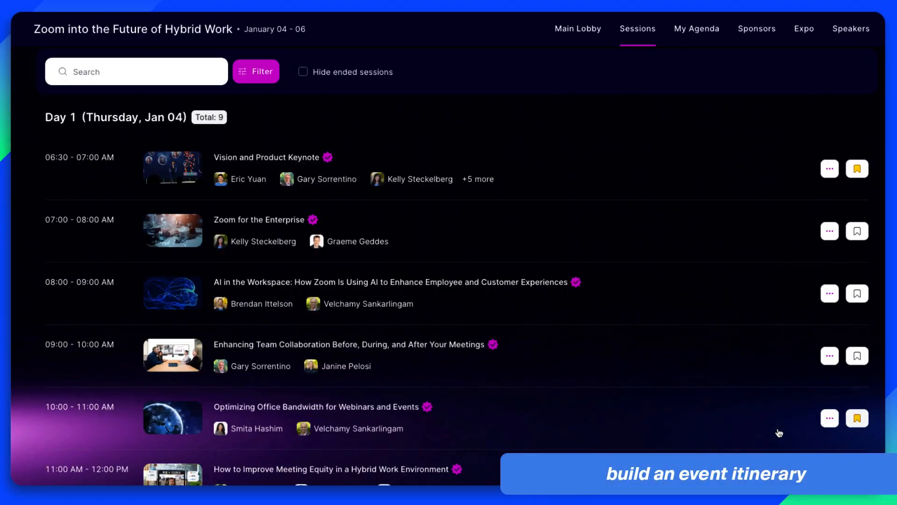
{"action": "scroll", "scroll_direction": "down", "scroll_amount": 3}
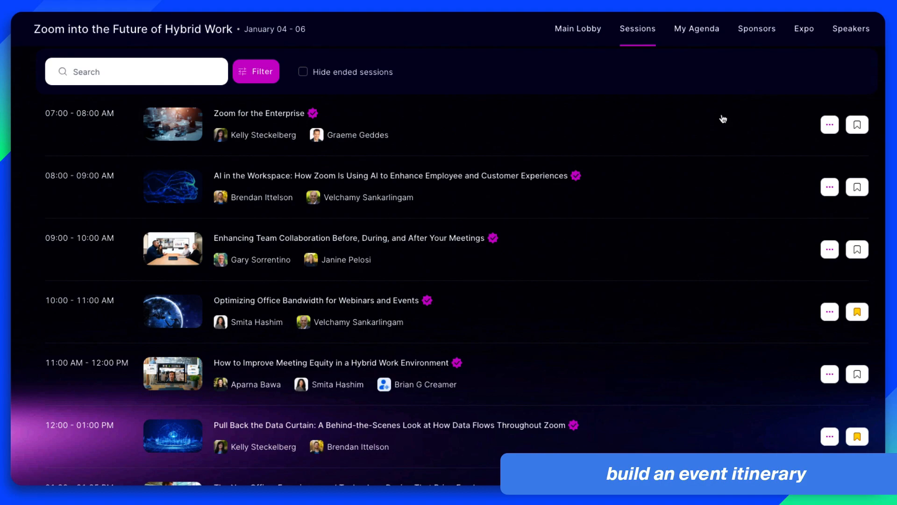
Check My Agenda of saved sessions, then view the Zoom Events sponsor page.
{"action": "left_click", "coordinate": [696, 28]}
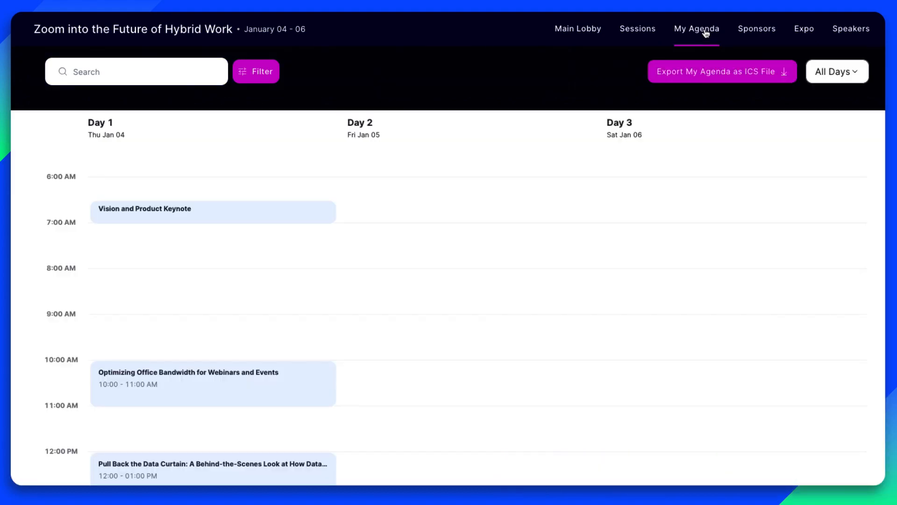
{"action": "left_click", "coordinate": [755, 28]}
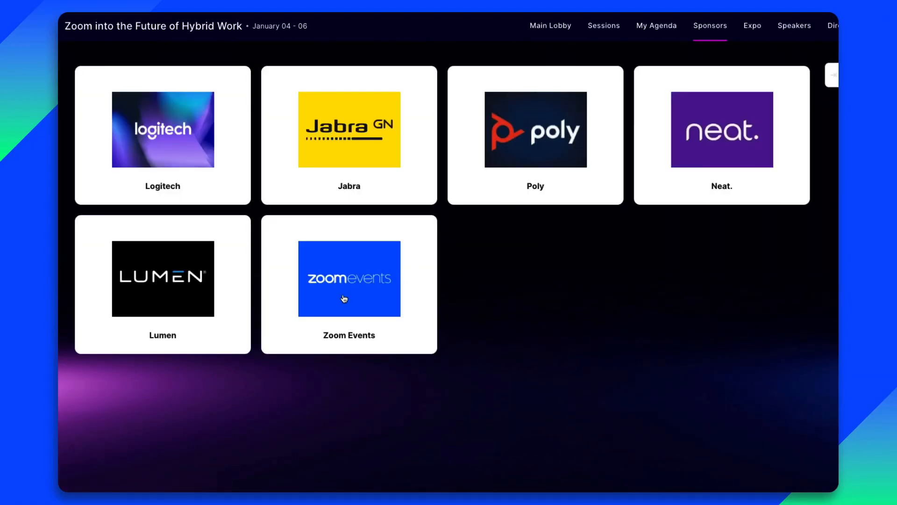
{"action": "left_click", "coordinate": [349, 278]}
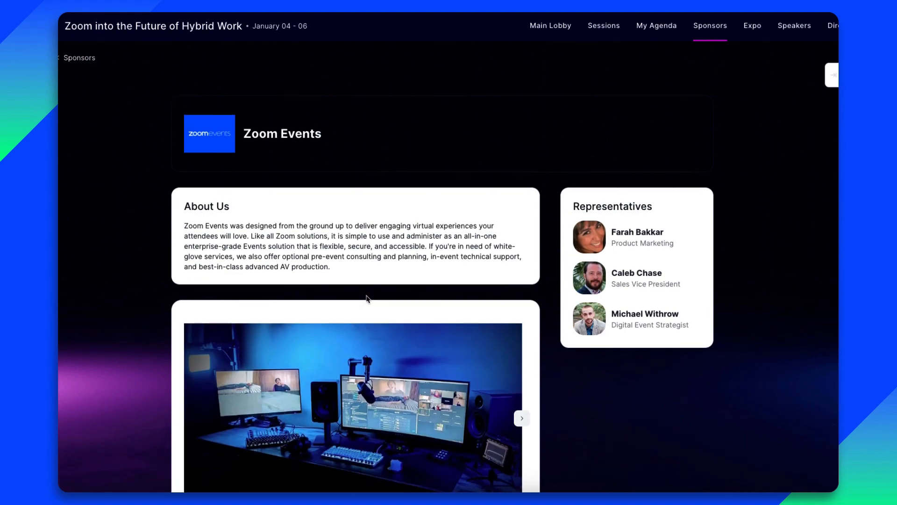
{"action": "scroll", "scroll_direction": "down", "scroll_amount": 3}
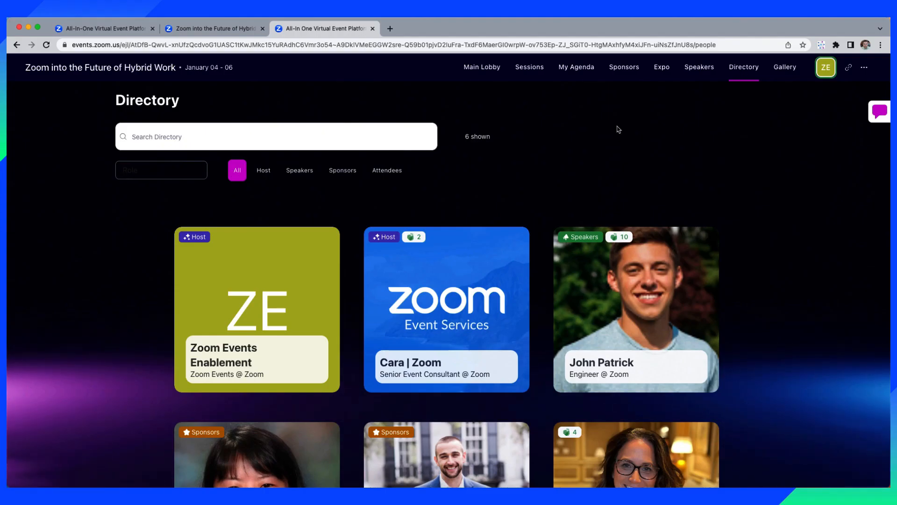
Flip Cara's directory card to read her bio, then join the live session.
{"action": "left_click", "coordinate": [446, 309]}
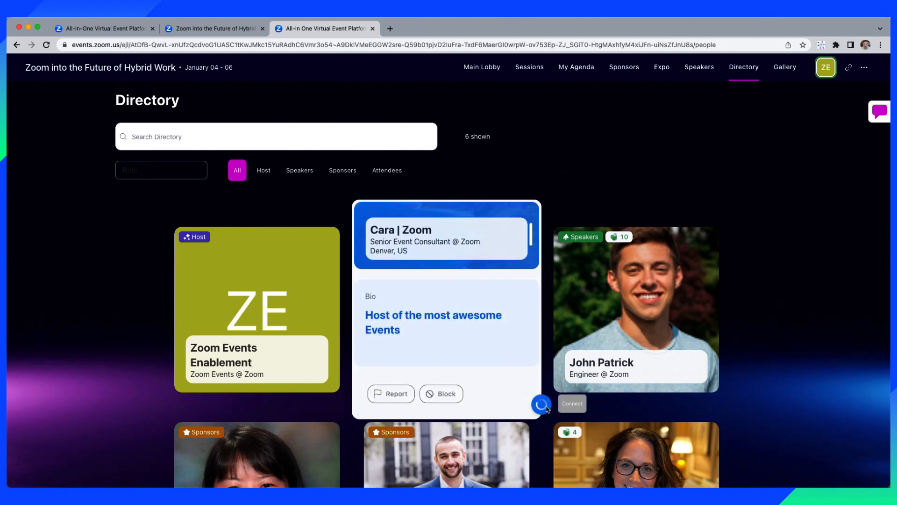
{"action": "left_click", "coordinate": [571, 403]}
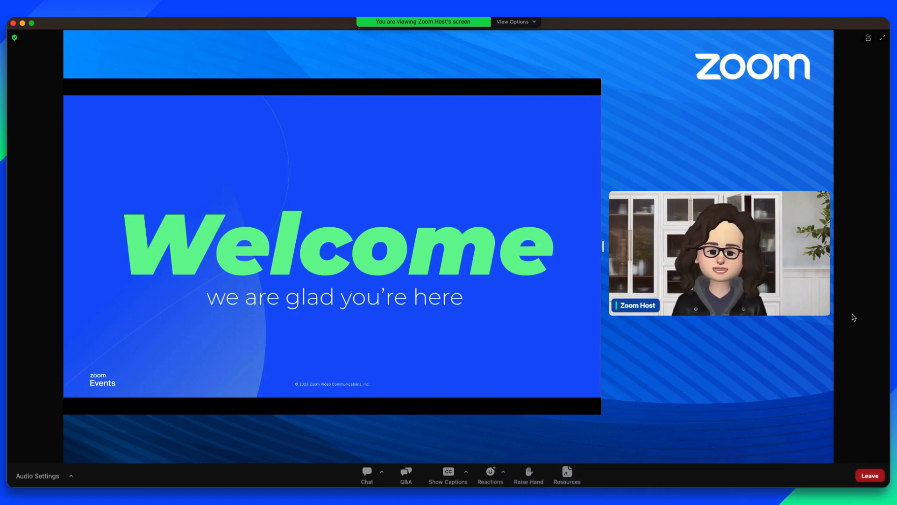
Send the hosts a question via Q&A and vote Red in the Favorite Color poll.
{"action": "left_click", "coordinate": [405, 472]}
{"action": "type", "text": "I have a u"}
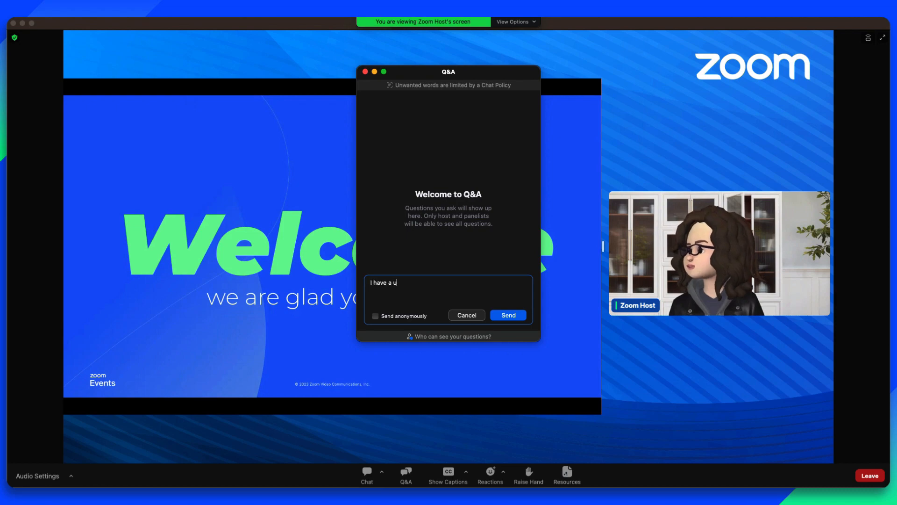
{"action": "left_click", "coordinate": [387, 471]}
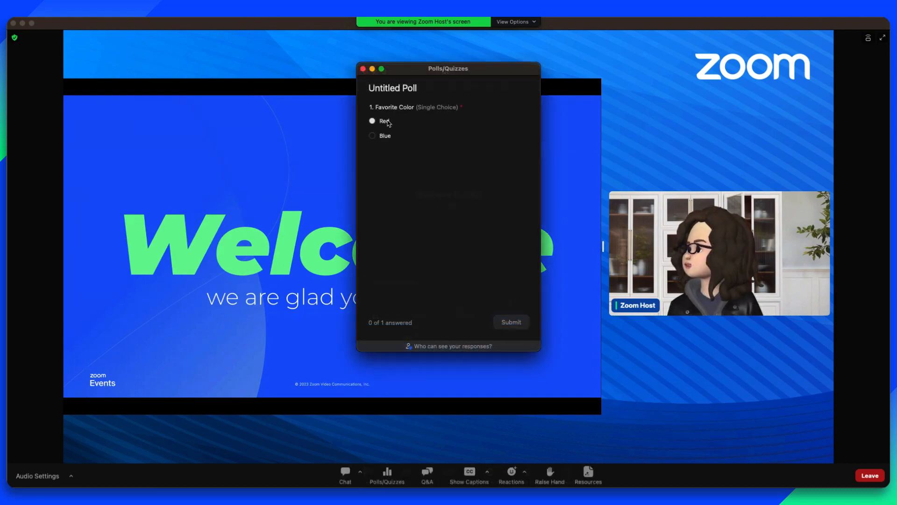
{"action": "left_click", "coordinate": [588, 474]}
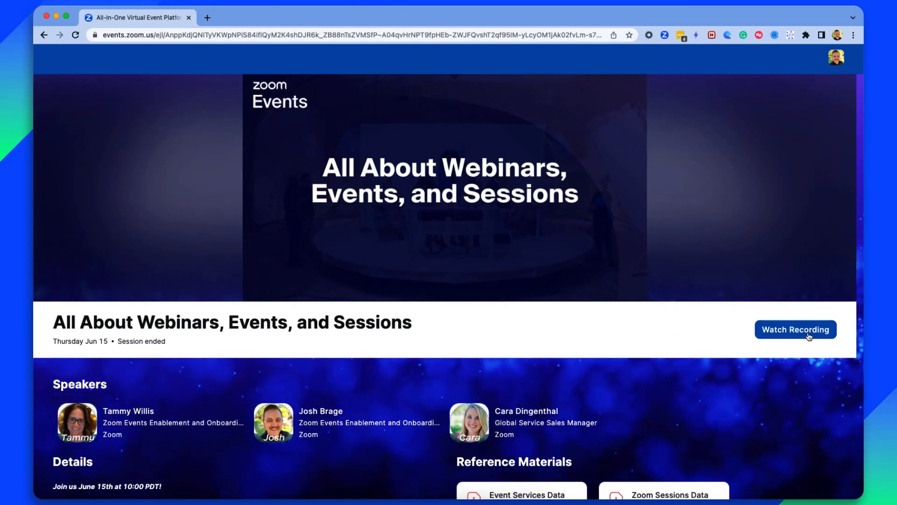
Start playing the All About Webinars, Events, and Sessions recording from the session page.
{"action": "left_click", "coordinate": [795, 329]}
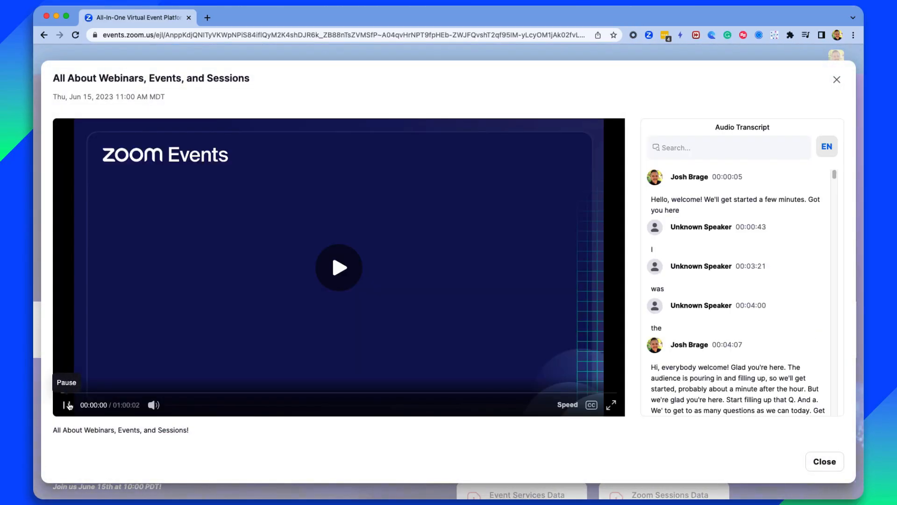
{"action": "left_click", "coordinate": [339, 268]}
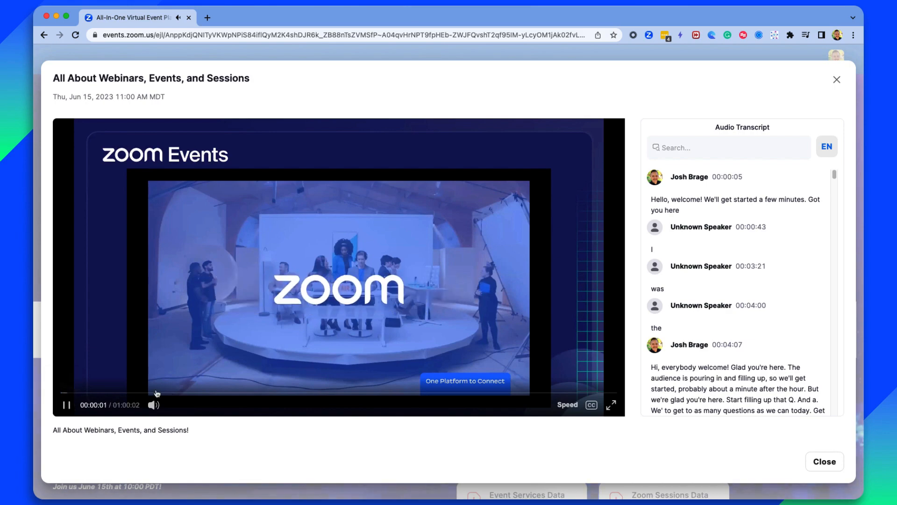